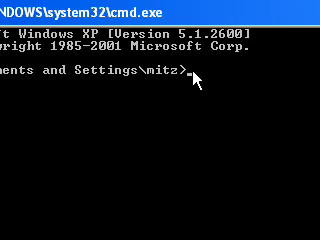
pyautogui.moveTo(278, 90)
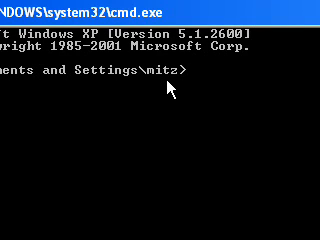
# Go up one level with cd.. and list C:\Documents and Settings with dir
pyautogui.write('cd..')
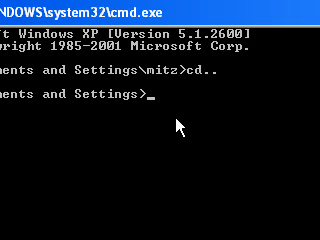
pyautogui.write('dir')
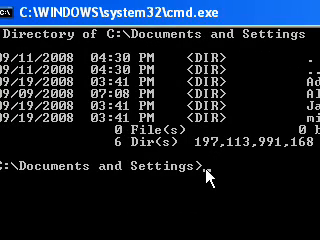
# Change into c:\windows and list its files and folders with dir
pyautogui.write('d c')
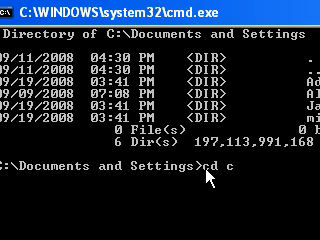
pyautogui.write(':\\')
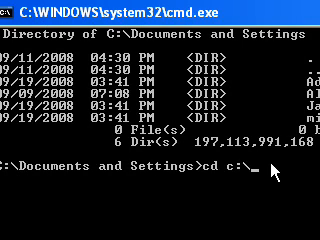
pyautogui.write('windows')
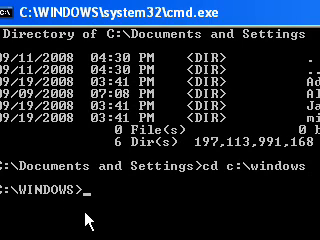
pyautogui.write('dir')
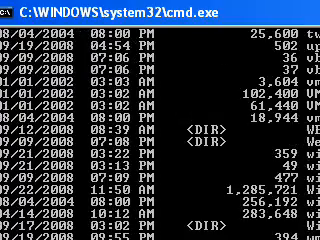
pyautogui.scroll(-3)
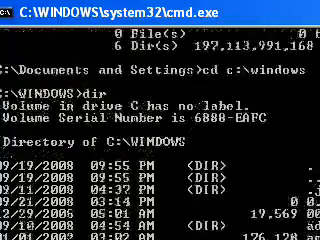
pyautogui.scroll(-3)
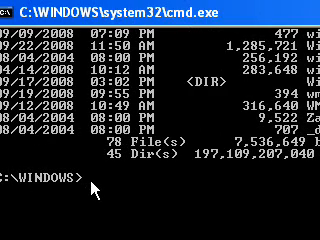
# Go up to the C:\ root with cd.. and list its top-level folders
pyautogui.write('cd')
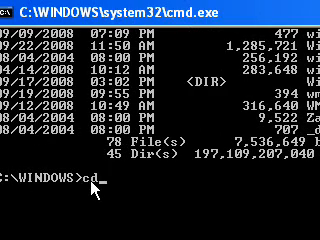
pyautogui.write('..')
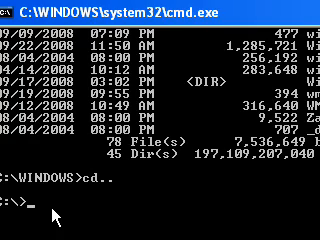
pyautogui.write('dir')
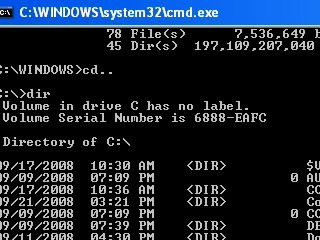
pyautogui.scroll(-3)
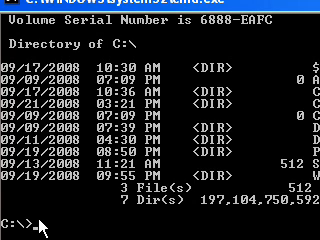
# Change into C:\documents and settings\mitz using the full path from the root
pyautogui.write('c')
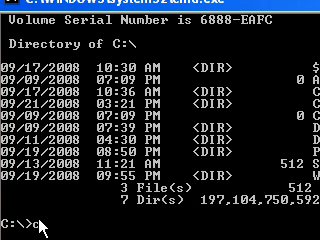
pyautogui.write('d')
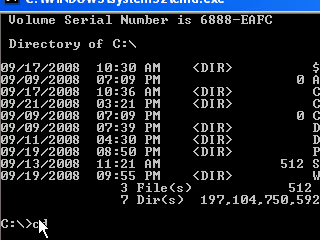
pyautogui.write('cd')
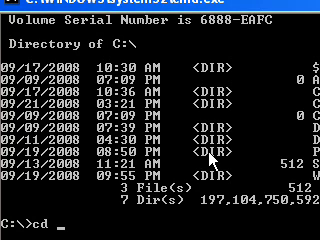
pyautogui.write('C')
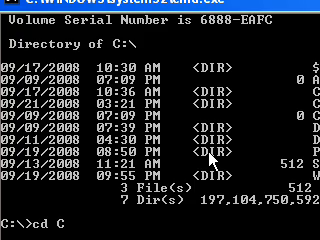
pyautogui.write(':\\')
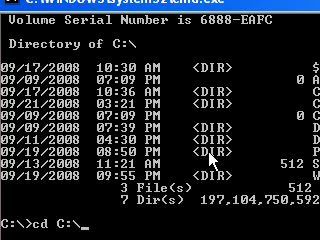
pyautogui.write('documents')
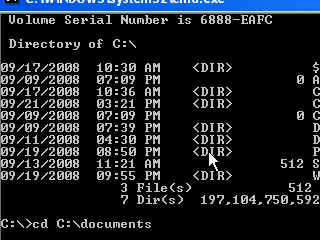
pyautogui.write('and')
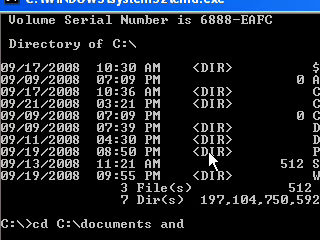
pyautogui.write('se')
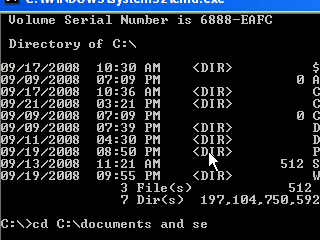
pyautogui.write('ttings')
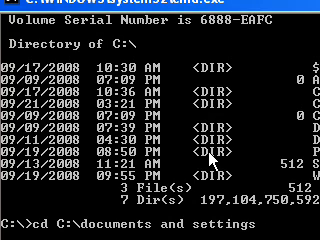
pyautogui.write('m')
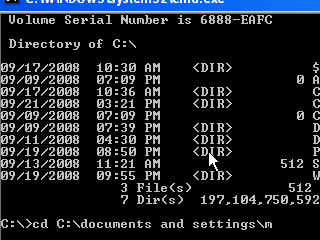
pyautogui.write('itzx')
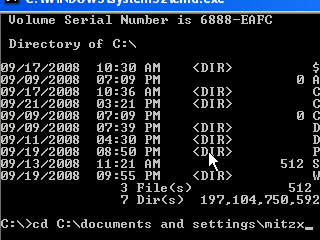
pyautogui.press('BackSpace')
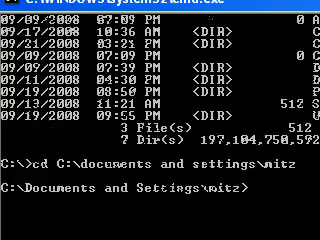
pyautogui.scroll(-3)
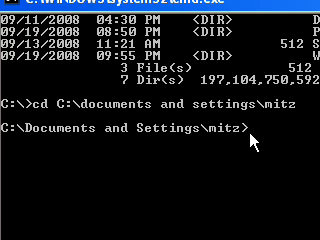
# Switch to drive D, back to C, then to F and list F's root with dir
pyautogui.write('d')
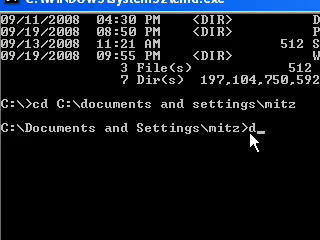
pyautogui.write(':')
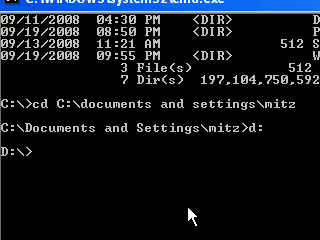
pyautogui.write('C:')
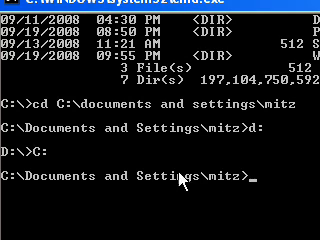
pyautogui.moveTo(262, 192)
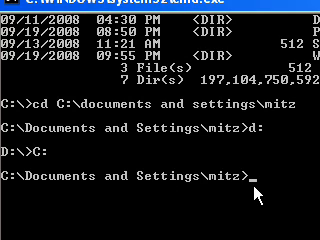
pyautogui.write('F:')
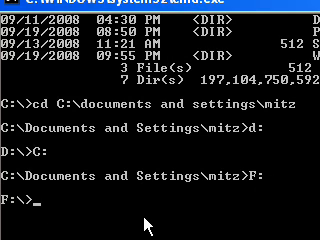
pyautogui.write('dir')
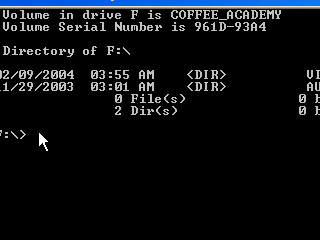
# Switch to drive E and list its root; a malformed C:\ command gives a not-recognized error
pyautogui.write('E')
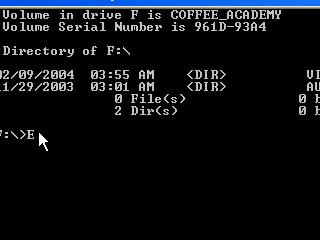
pyautogui.write(':')
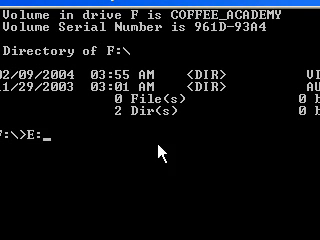
pyautogui.press('enter')
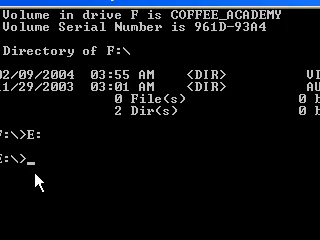
pyautogui.write('dir')
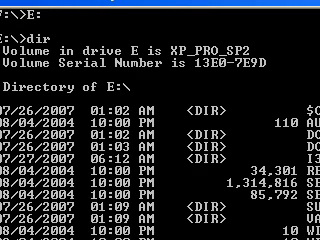
pyautogui.scroll(-3)
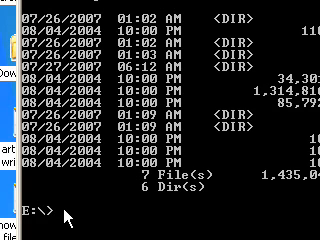
pyautogui.write('C:\\')
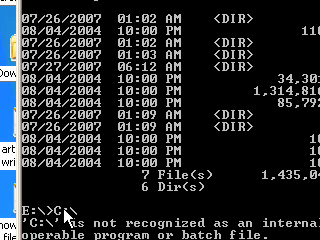